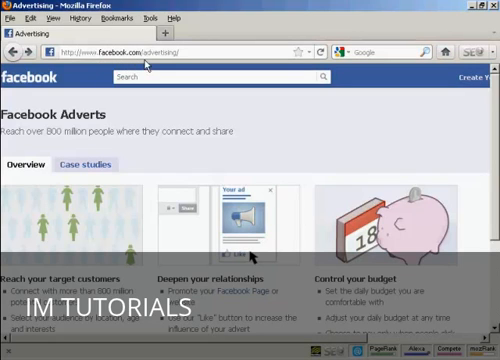
{"action": "mouse_move", "coordinate": [248, 196]}
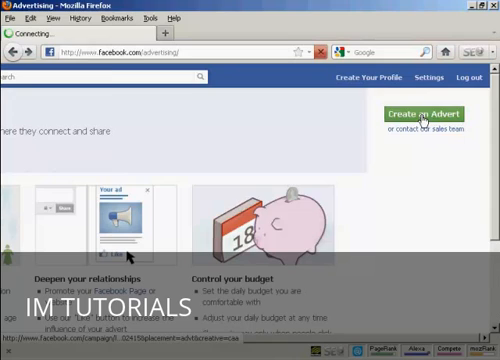
Step: Start a new advert from the Facebook Adverts page, landing on the design form
{"action": "left_click", "coordinate": [430, 112]}
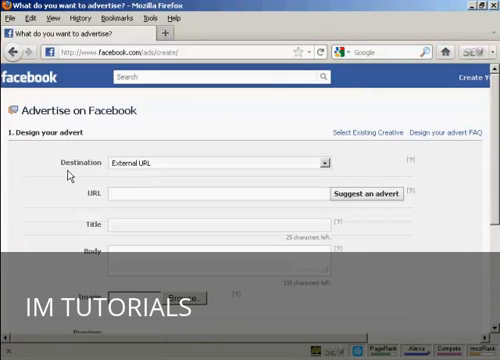
{"action": "mouse_move", "coordinate": [86, 176]}
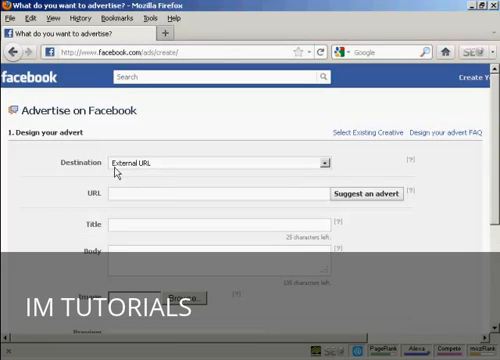
{"action": "mouse_move", "coordinate": [160, 172]}
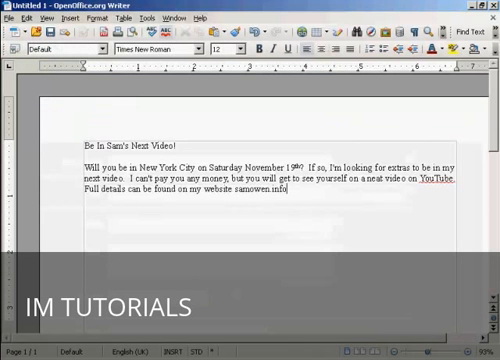
Step: Enter the title 'Be In Sam's Next Video!' and copy the body paragraph from Writer
{"action": "double_click", "coordinate": [168, 146]}
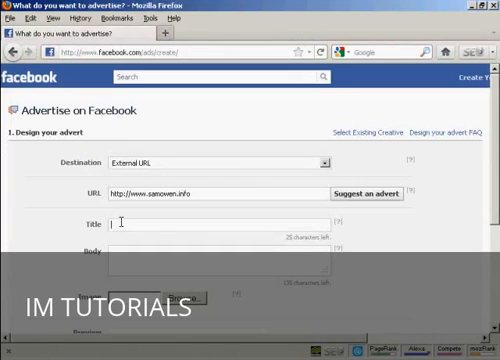
{"action": "type", "text": "Be In Sam's Next Video!"}
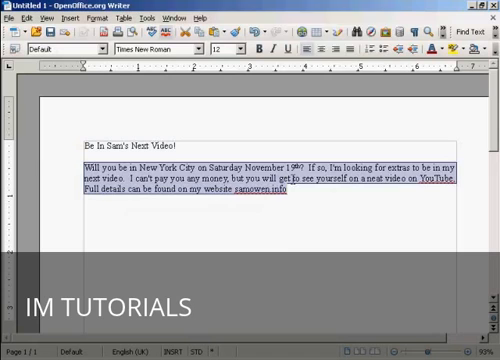
{"action": "right_click", "coordinate": [300, 180]}
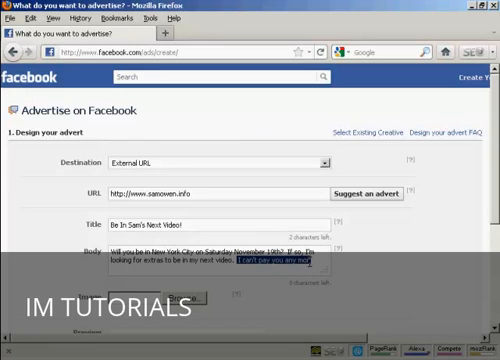
Step: Paste the body paragraph, upload the ad image and continue to targeting
{"action": "key", "text": "Delete"}
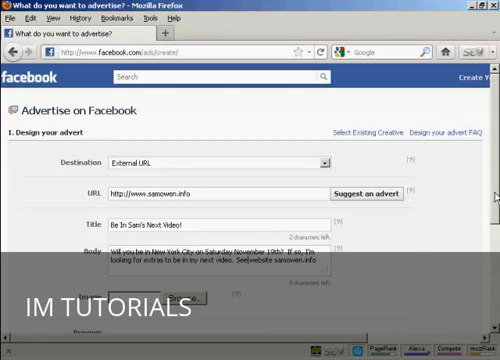
{"action": "scroll", "scroll_direction": "down", "scroll_amount": 3}
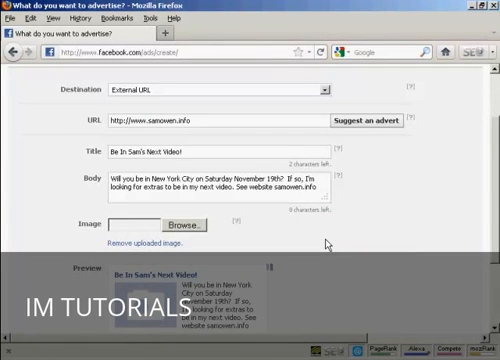
{"action": "scroll", "scroll_direction": "down", "scroll_amount": 3}
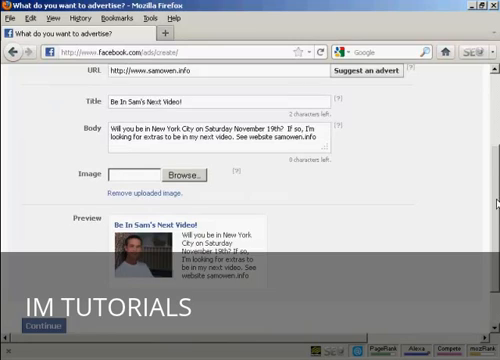
{"action": "scroll", "scroll_direction": "down", "scroll_amount": 3}
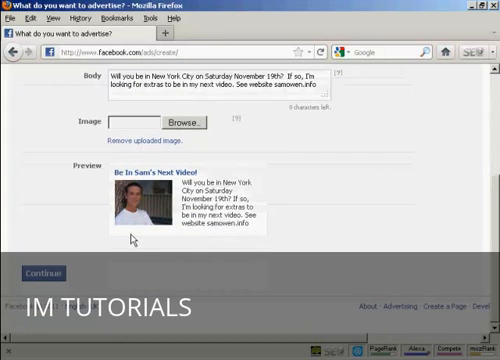
{"action": "mouse_move", "coordinate": [284, 248]}
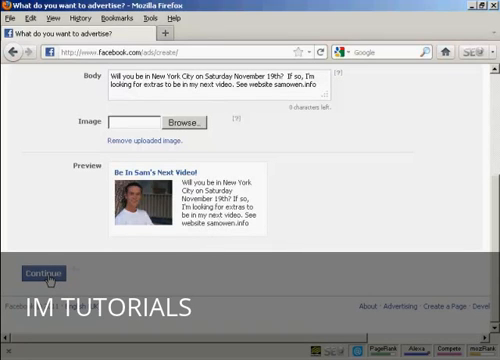
{"action": "left_click", "coordinate": [36, 272]}
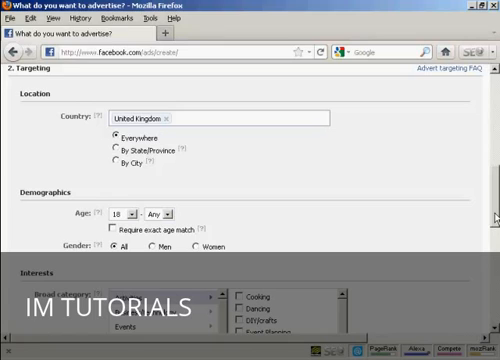
{"action": "mouse_move", "coordinate": [258, 132]}
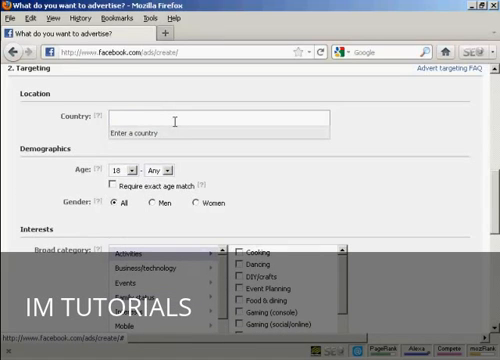
Step: Set country to United States, location New York, NY by postcode, including cities within a radius
{"action": "type", "text": "United States"}
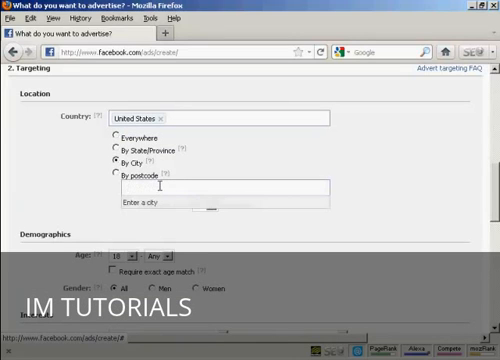
{"action": "type", "text": "New"}
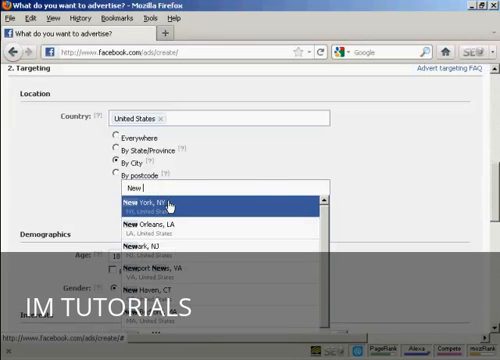
{"action": "left_click", "coordinate": [140, 200]}
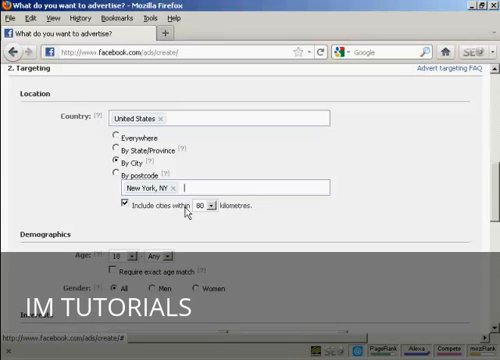
{"action": "mouse_move", "coordinate": [216, 210]}
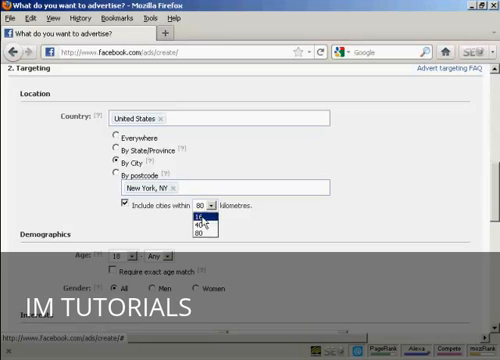
{"action": "left_click", "coordinate": [196, 216]}
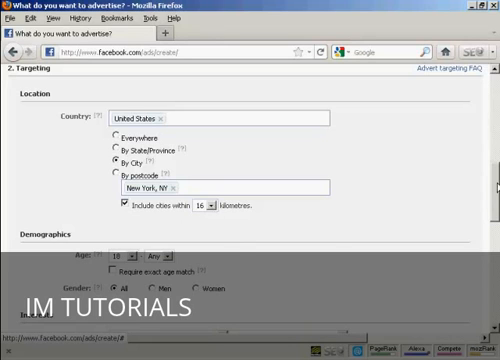
Step: Set the maximum audience age and tick Entertainment (TV) and Photography broad categories
{"action": "scroll", "scroll_direction": "down", "scroll_amount": 3}
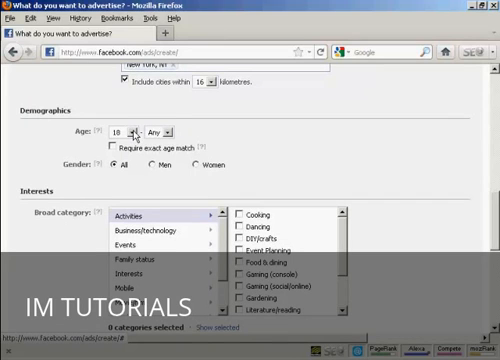
{"action": "left_click", "coordinate": [158, 132]}
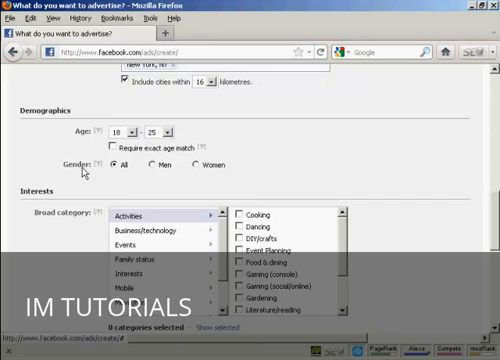
{"action": "mouse_move", "coordinate": [152, 168]}
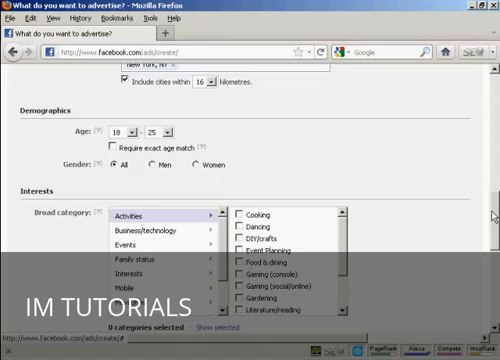
{"action": "scroll", "scroll_direction": "down", "scroll_amount": 3}
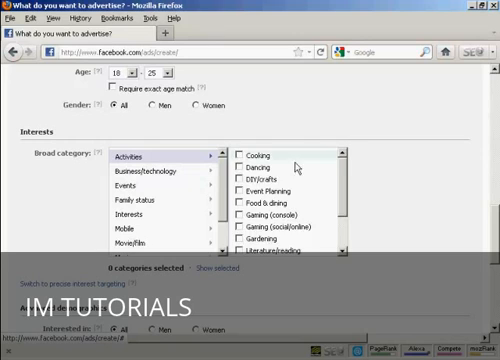
{"action": "scroll", "scroll_direction": "down", "scroll_amount": 3}
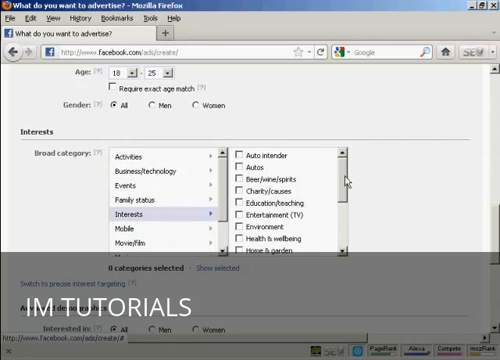
{"action": "scroll", "scroll_direction": "down", "scroll_amount": 3}
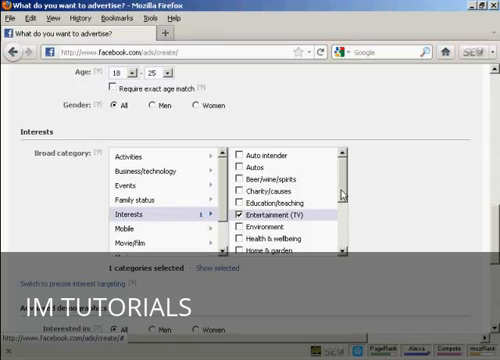
{"action": "mouse_move", "coordinate": [140, 156]}
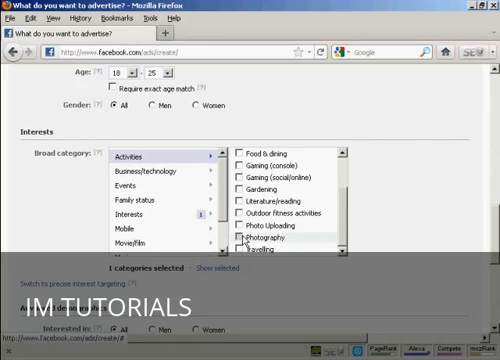
{"action": "left_click", "coordinate": [240, 238]}
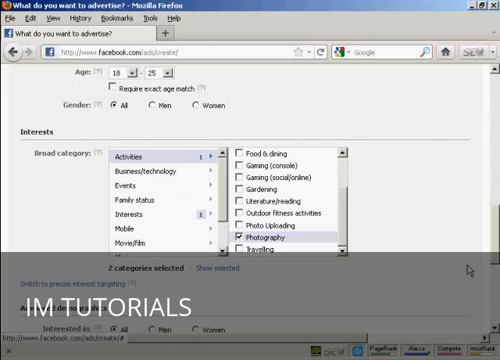
{"action": "scroll", "scroll_direction": "down", "scroll_amount": 3}
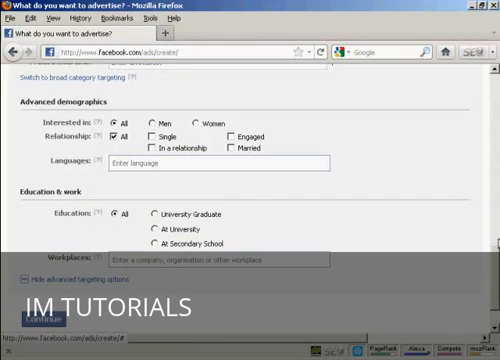
{"action": "scroll", "scroll_direction": "up", "scroll_amount": 3}
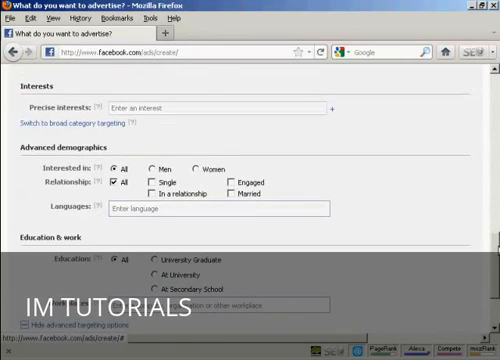
{"action": "scroll", "scroll_direction": "up", "scroll_amount": 3}
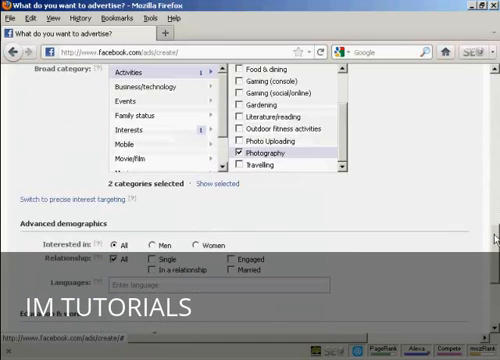
{"action": "scroll", "scroll_direction": "down", "scroll_amount": 3}
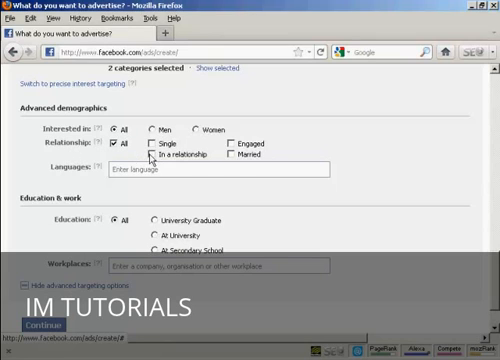
{"action": "mouse_move", "coordinate": [230, 158]}
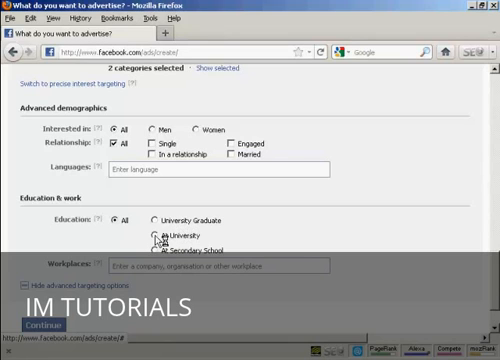
{"action": "mouse_move", "coordinate": [232, 246]}
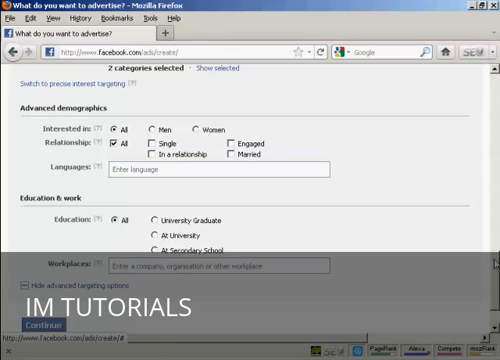
{"action": "scroll", "scroll_direction": "down", "scroll_amount": 3}
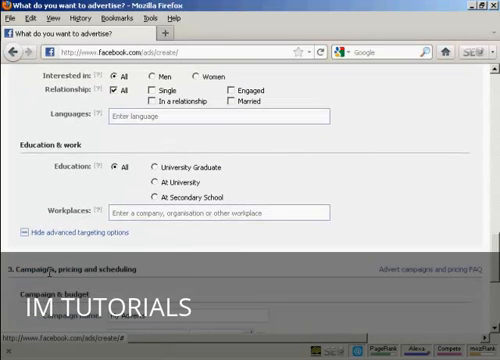
Step: Switch the 50.00 budget to Lifetime budget with an end date of 17/12/2011
{"action": "scroll", "scroll_direction": "down", "scroll_amount": 3}
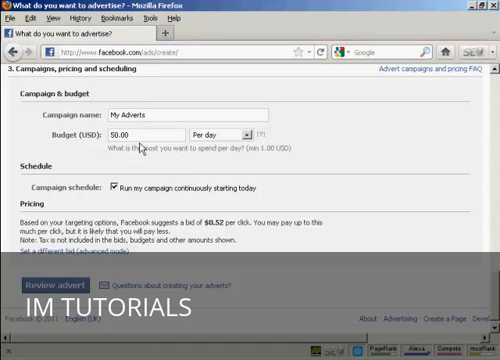
{"action": "mouse_move", "coordinate": [184, 148]}
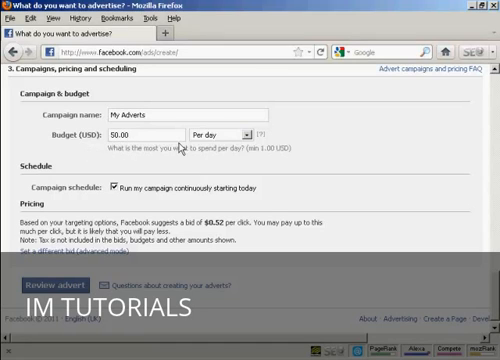
{"action": "left_click", "coordinate": [240, 132]}
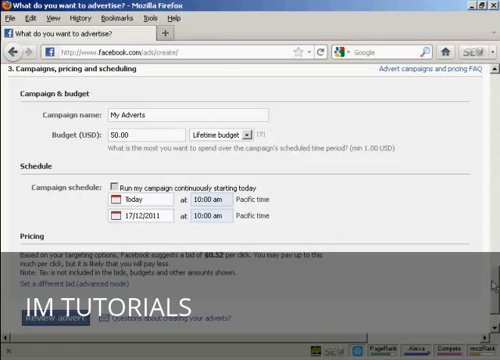
Step: Choose Pay for Clicks (CPC) pricing with a maximum bid of 0.34 USD
{"action": "scroll", "scroll_direction": "down", "scroll_amount": 3}
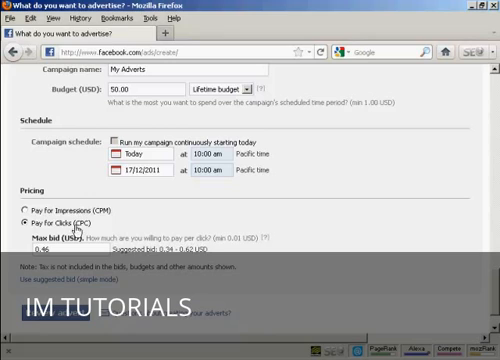
{"action": "mouse_move", "coordinate": [48, 232]}
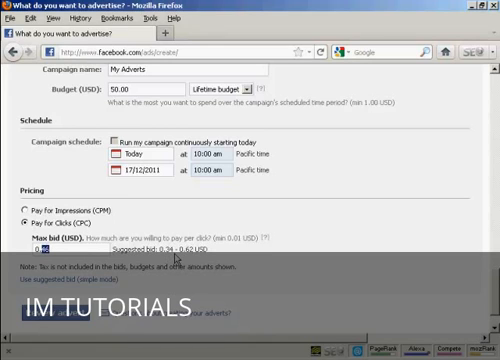
{"action": "type", "text": "0.3"}
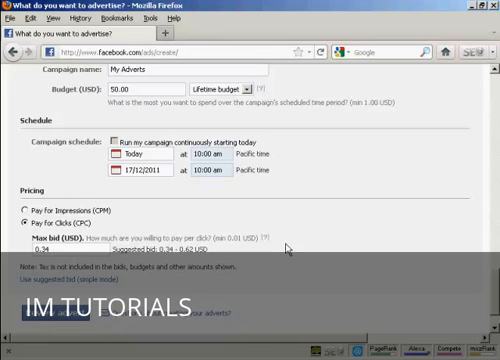
{"action": "scroll", "scroll_direction": "down", "scroll_amount": 3}
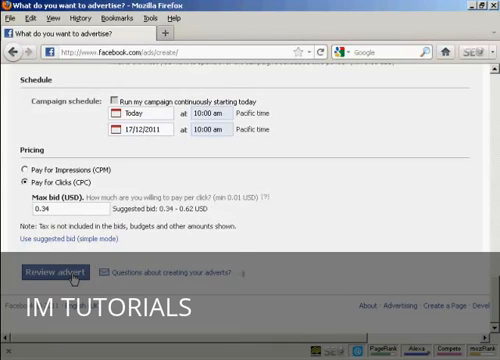
Step: Submit the ad settings and scroll through the Review advert summary page
{"action": "left_click", "coordinate": [56, 272]}
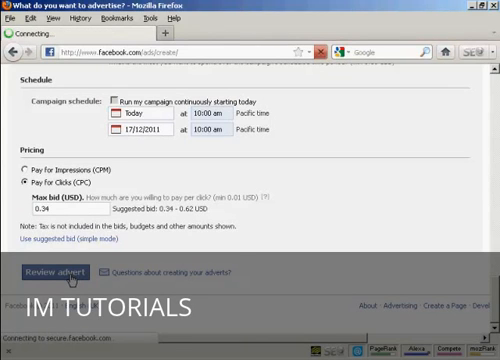
{"action": "left_click", "coordinate": [58, 272]}
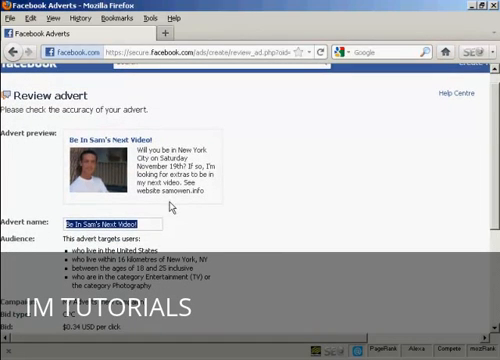
{"action": "scroll", "scroll_direction": "down", "scroll_amount": 3}
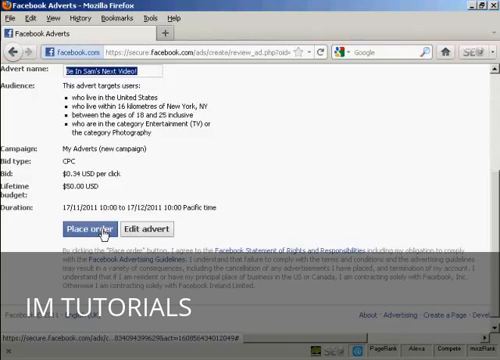
{"action": "mouse_move", "coordinate": [384, 220]}
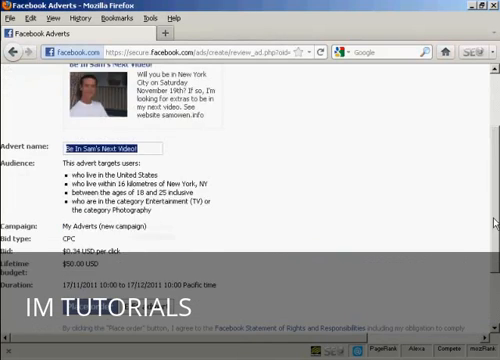
{"action": "scroll", "scroll_direction": "up", "scroll_amount": 3}
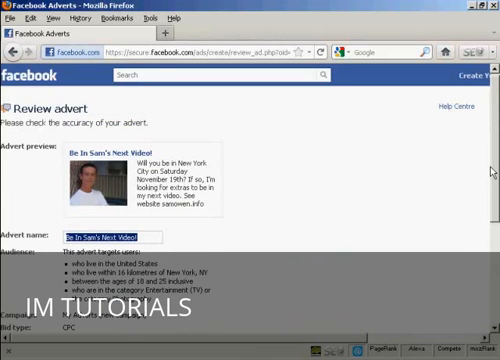